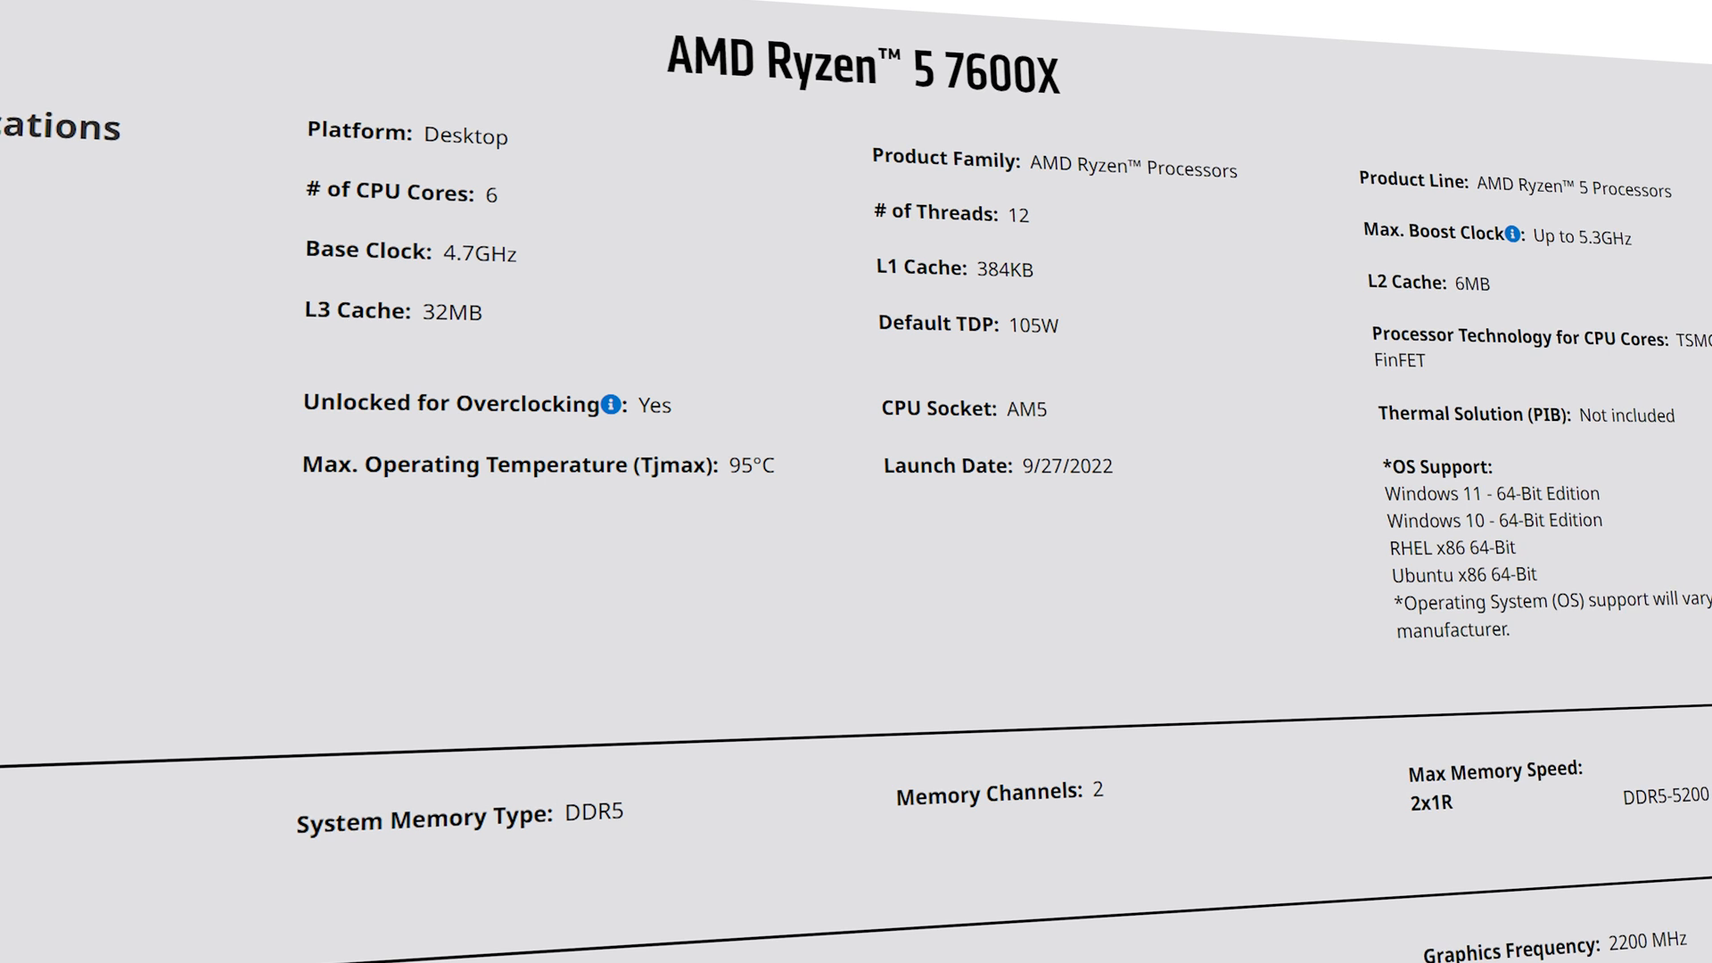
scroll("down", 3)
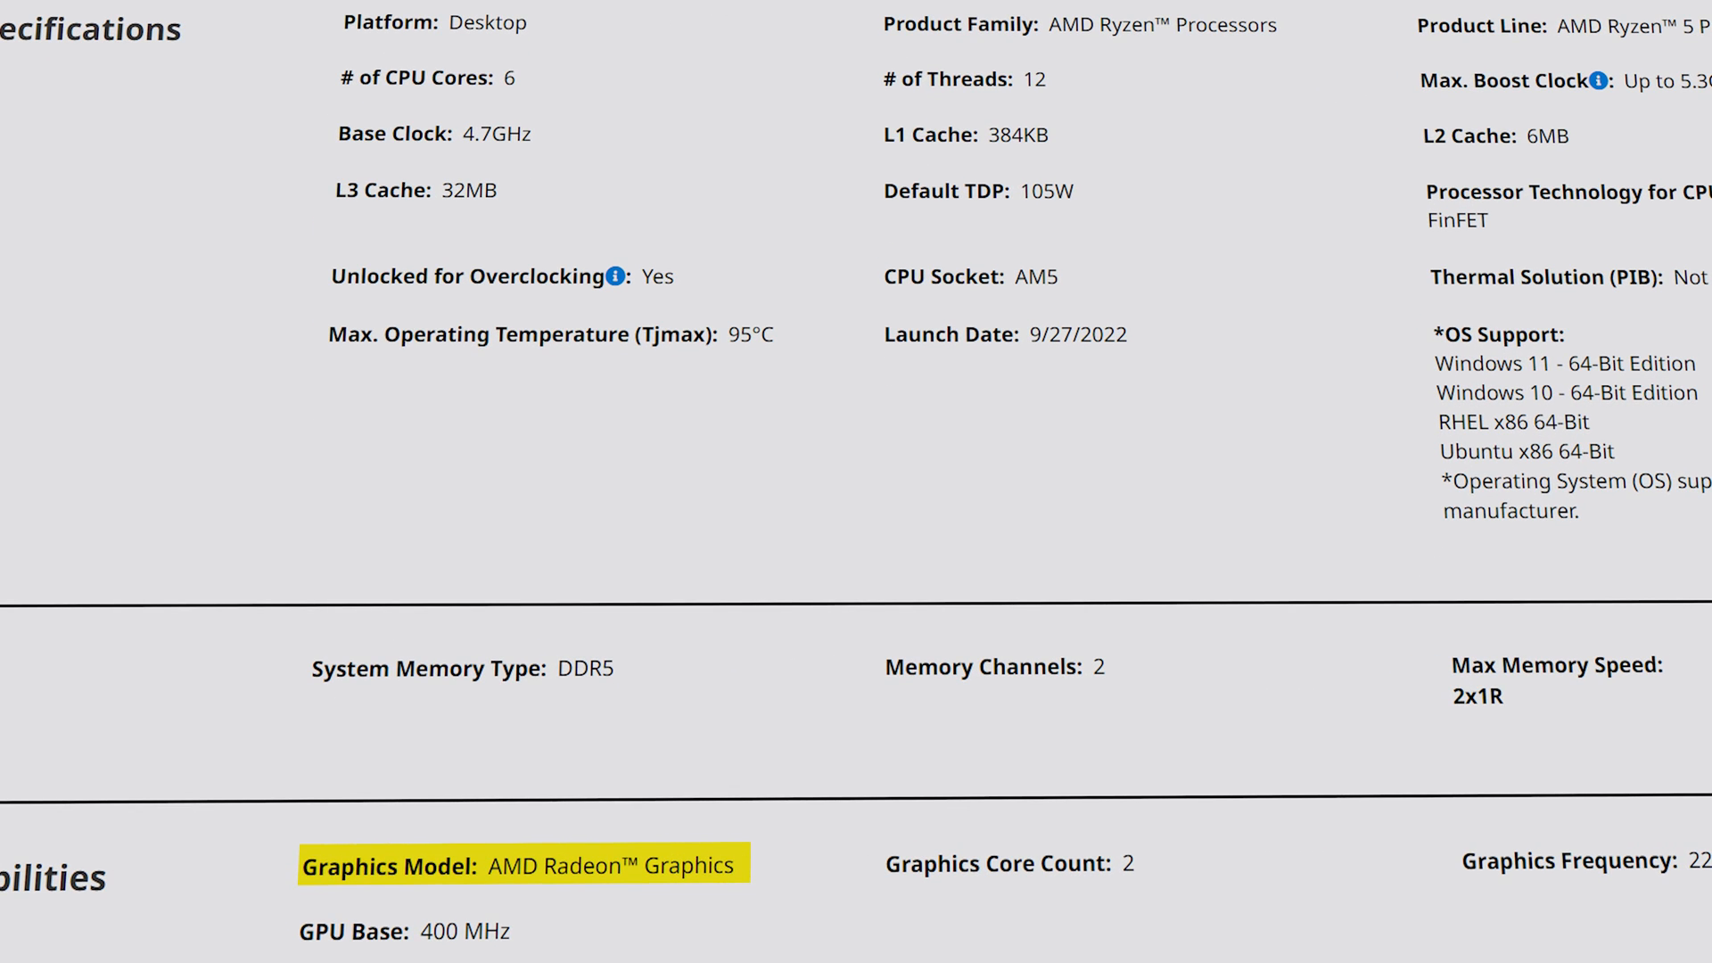